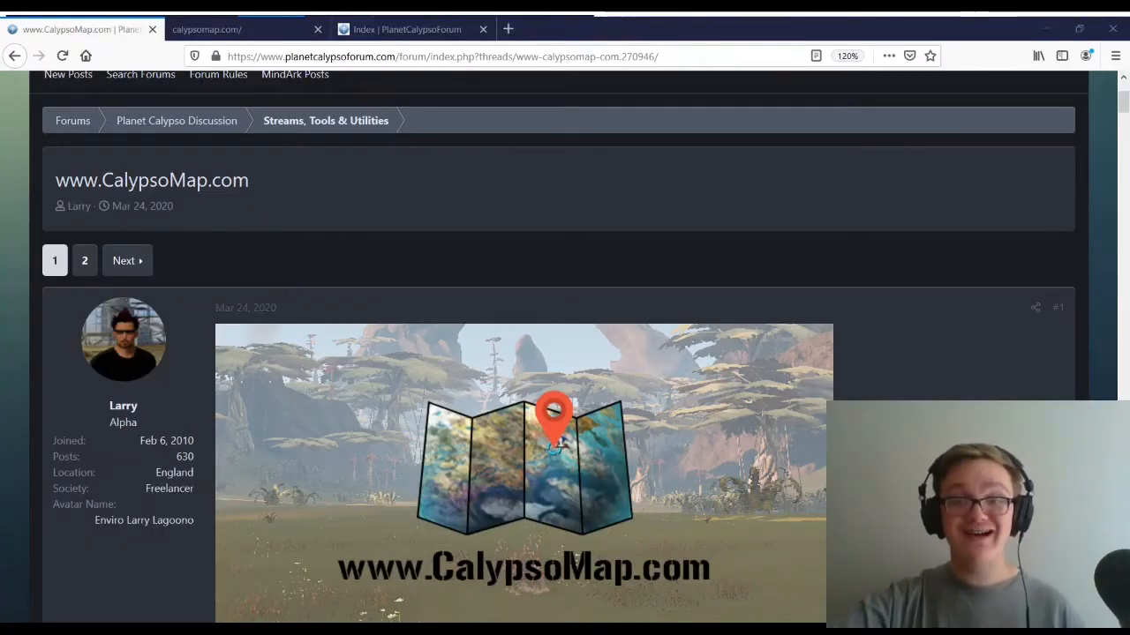
Scroll through the CalypsoMap.com announcement post until the Map Feature List reply appears
{"action": "scroll", "scroll_direction": "down", "scroll_amount": 3}
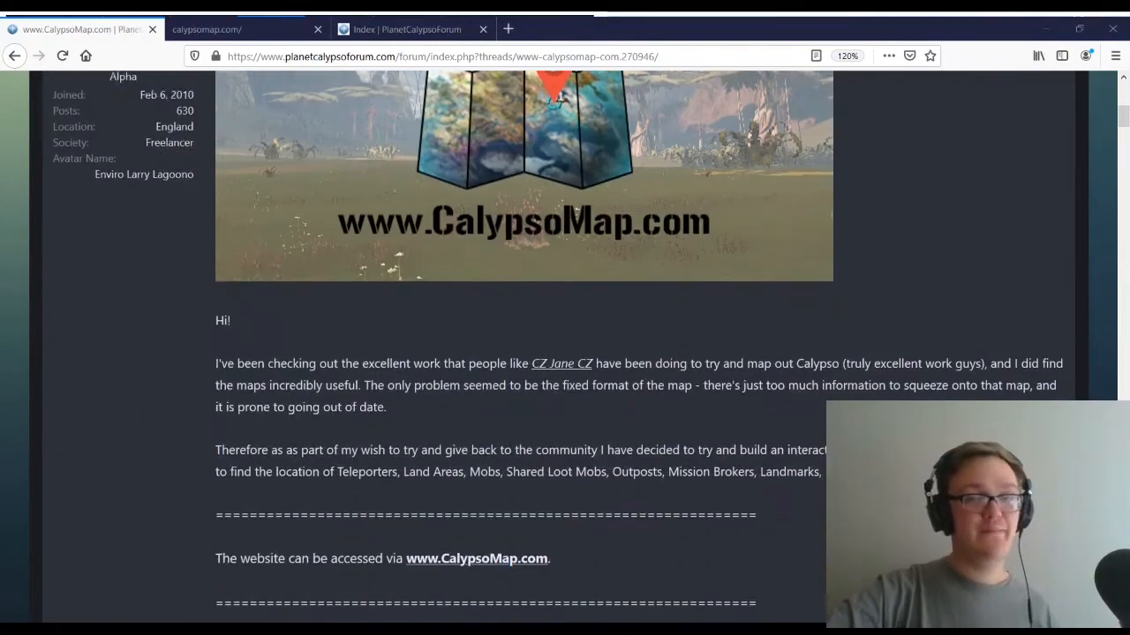
{"action": "scroll", "scroll_direction": "down", "scroll_amount": 3}
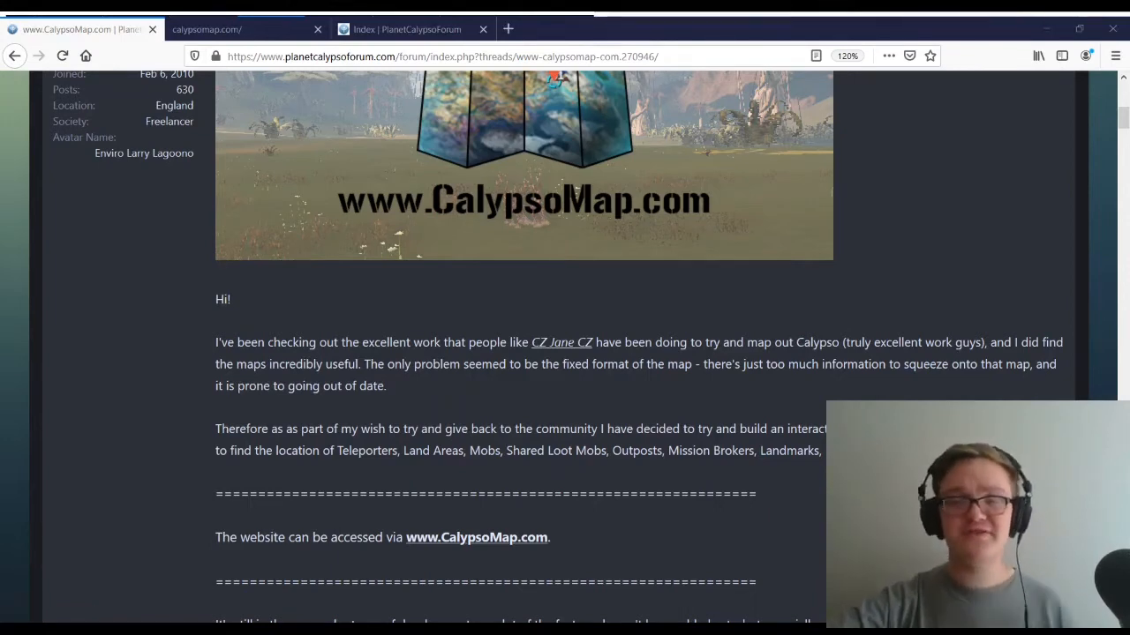
{"action": "scroll", "scroll_direction": "down", "scroll_amount": 3}
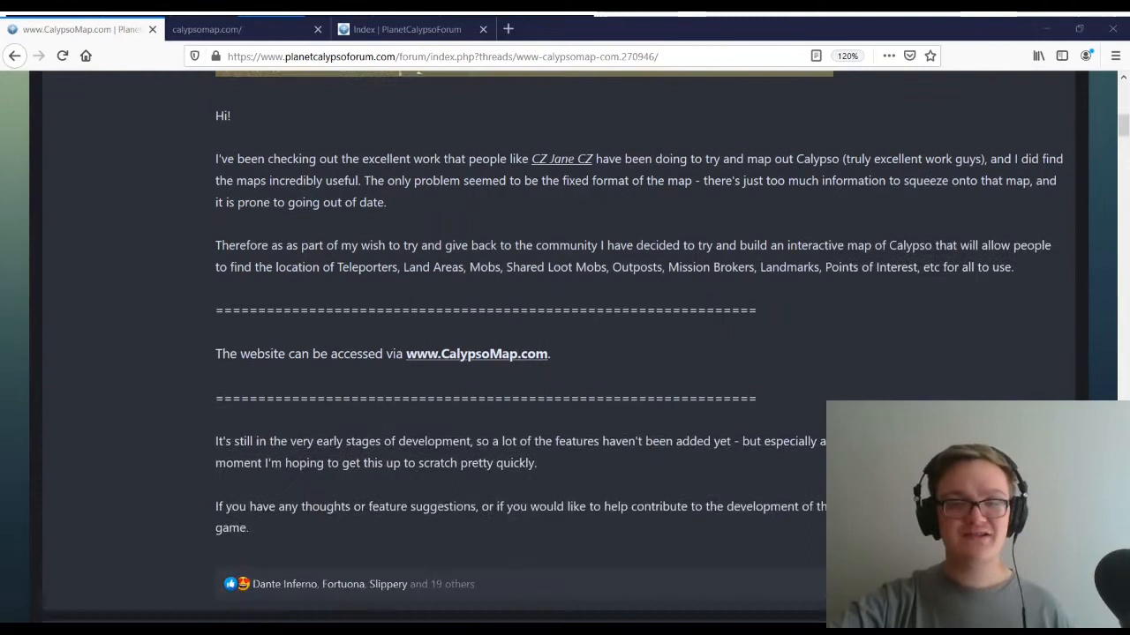
{"action": "scroll", "scroll_direction": "down", "scroll_amount": 3}
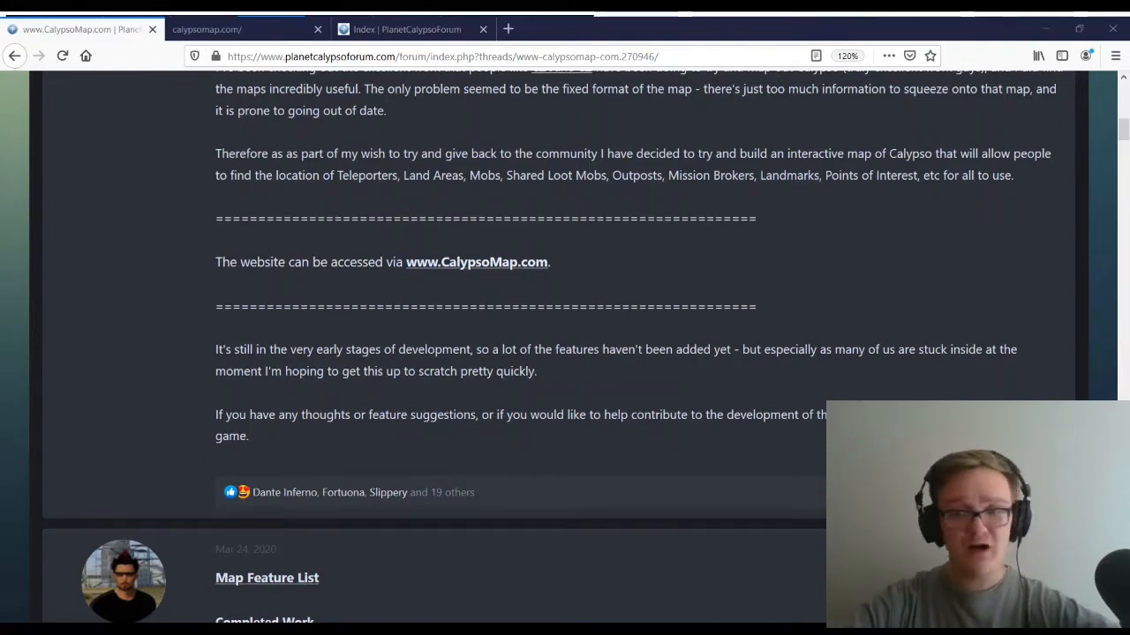
Scroll through the feature list's completed, Work in Progress and Soon to be Added sections
{"action": "scroll", "scroll_direction": "down", "scroll_amount": 3}
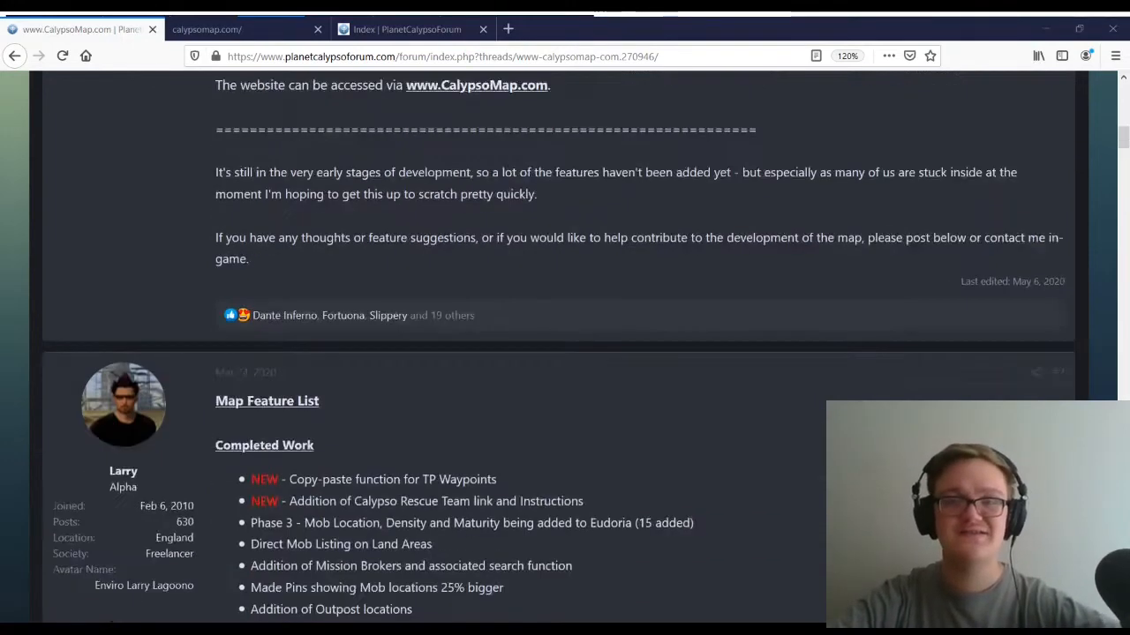
{"action": "scroll", "scroll_direction": "down", "scroll_amount": 3}
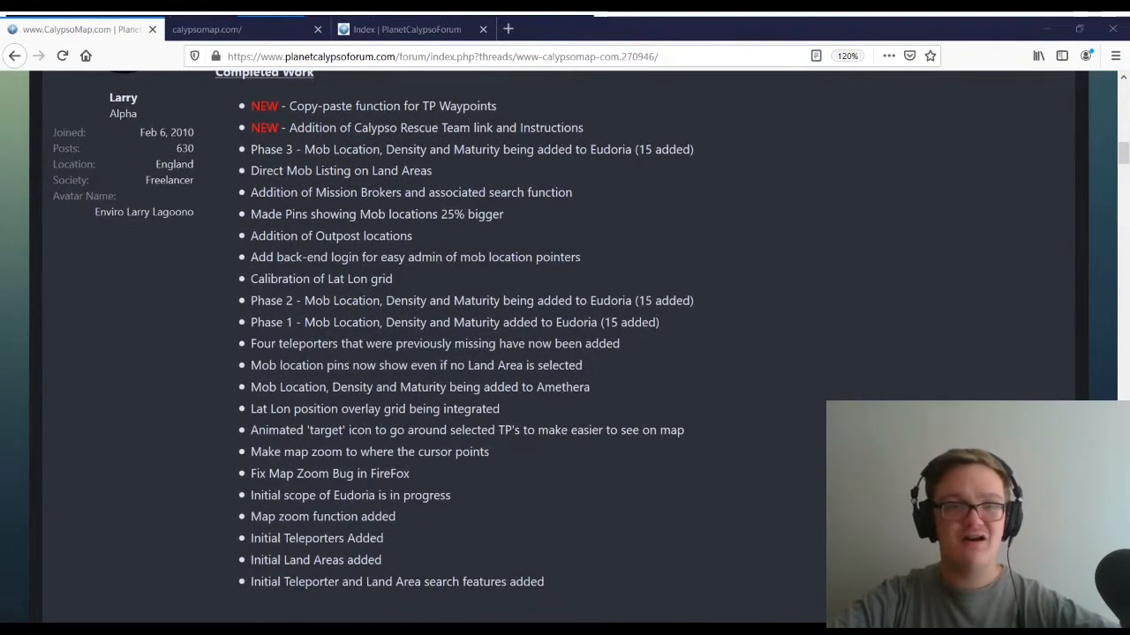
{"action": "scroll", "scroll_direction": "down", "scroll_amount": 3}
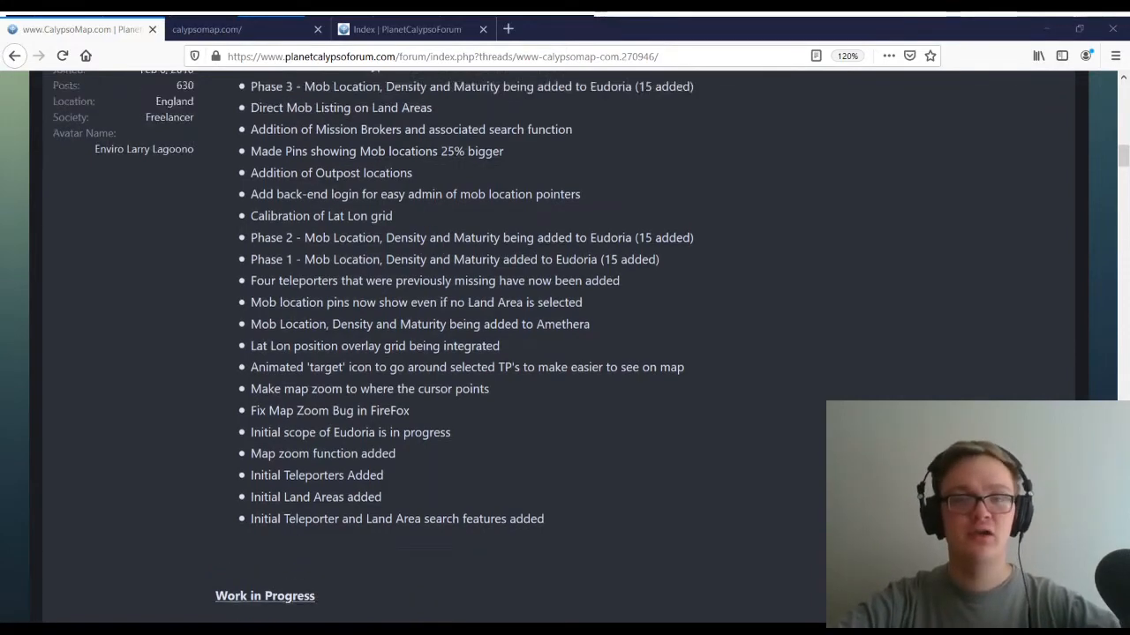
{"action": "scroll", "scroll_direction": "up", "scroll_amount": 3}
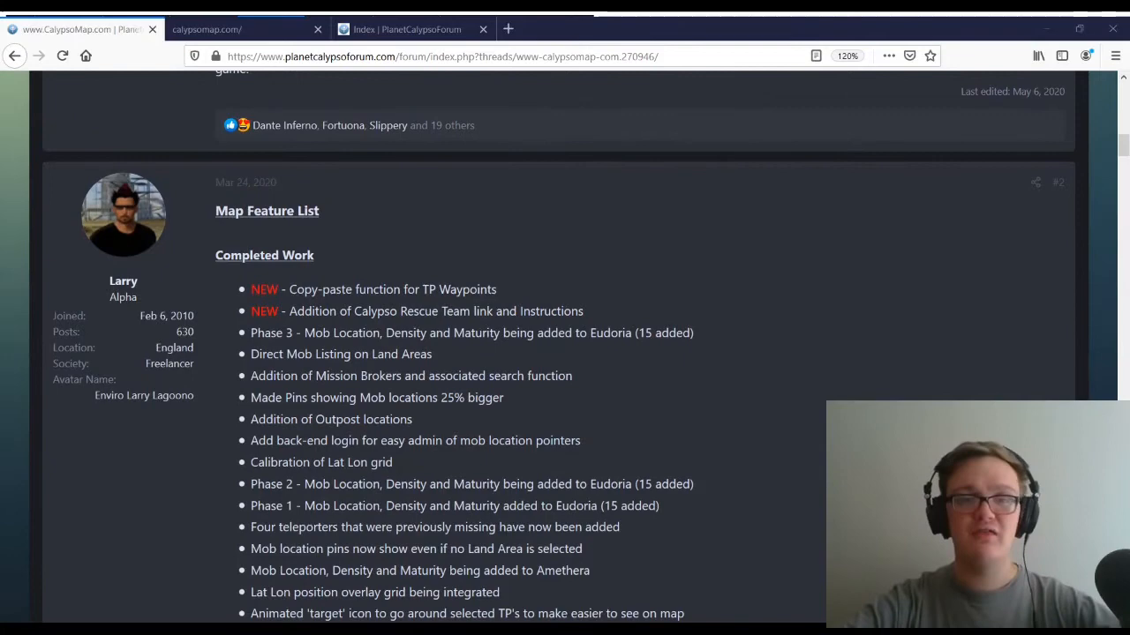
{"action": "scroll", "scroll_direction": "down", "scroll_amount": 3}
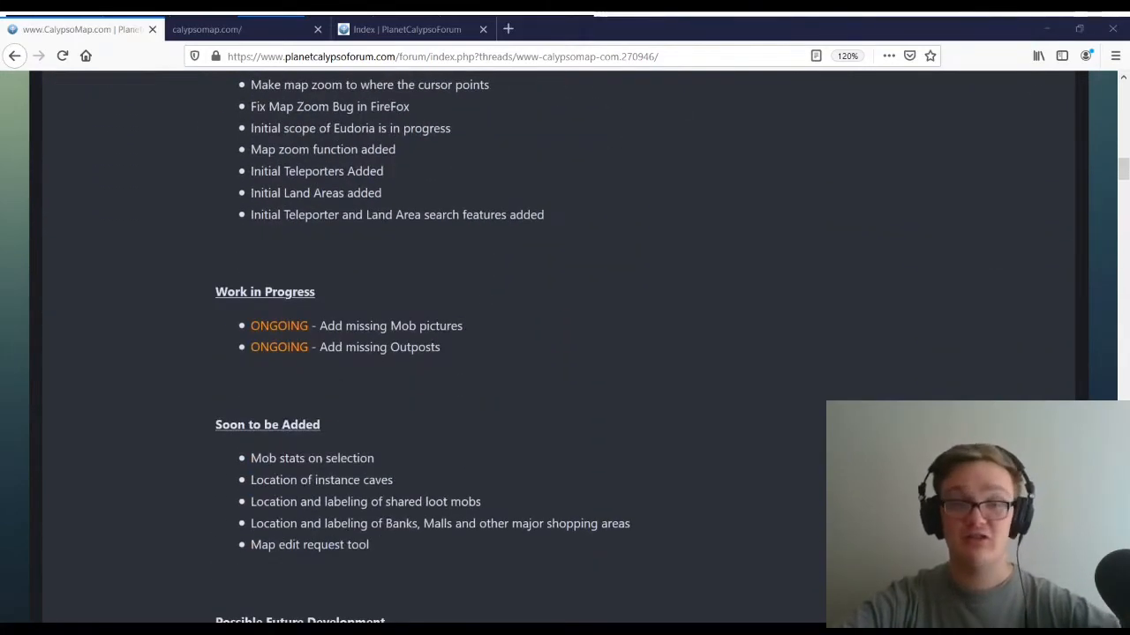
{"action": "scroll", "scroll_direction": "down", "scroll_amount": 3}
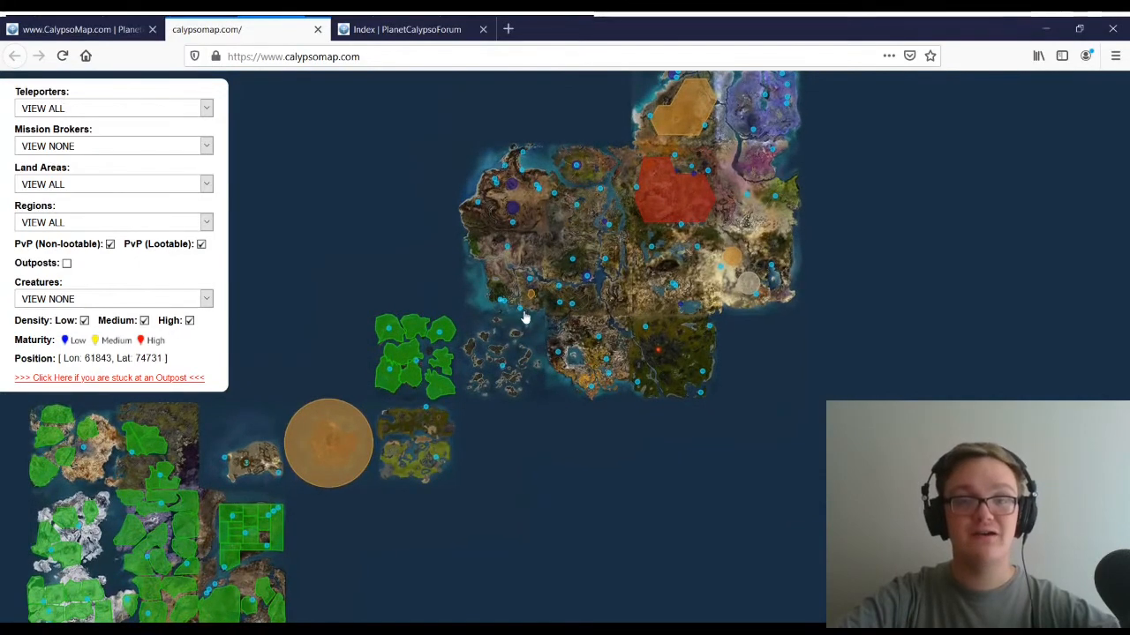
{"action": "mouse_move", "coordinate": [515, 242]}
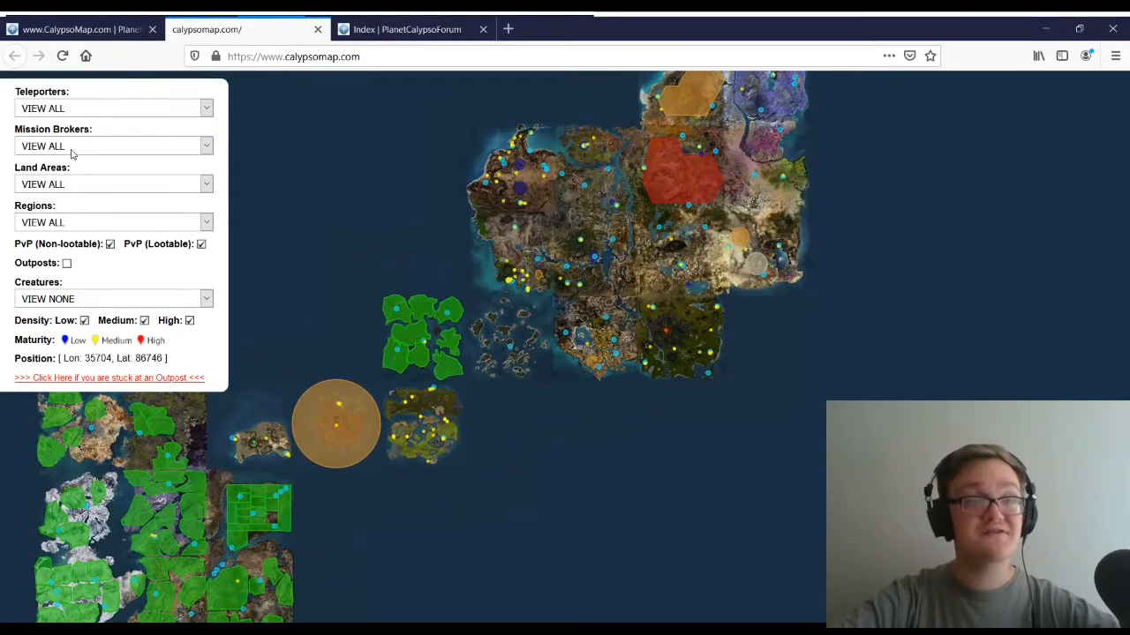
{"action": "mouse_move", "coordinate": [78, 176]}
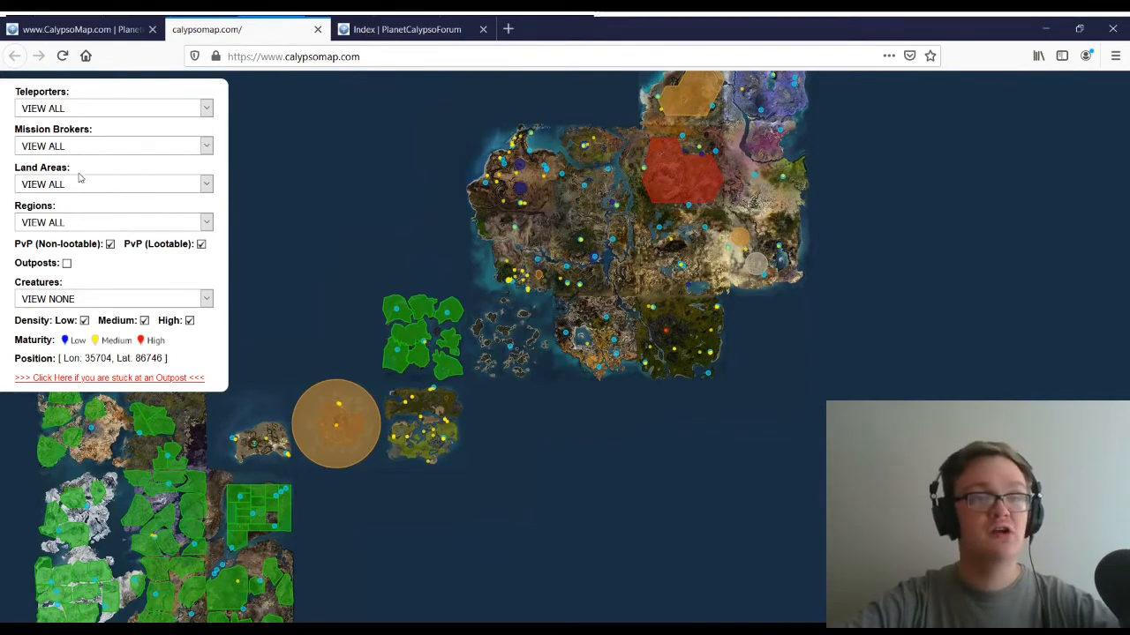
Set Mission Brokers to VIEW NONE and show Combibo as the map's creature
{"action": "left_click", "coordinate": [205, 145]}
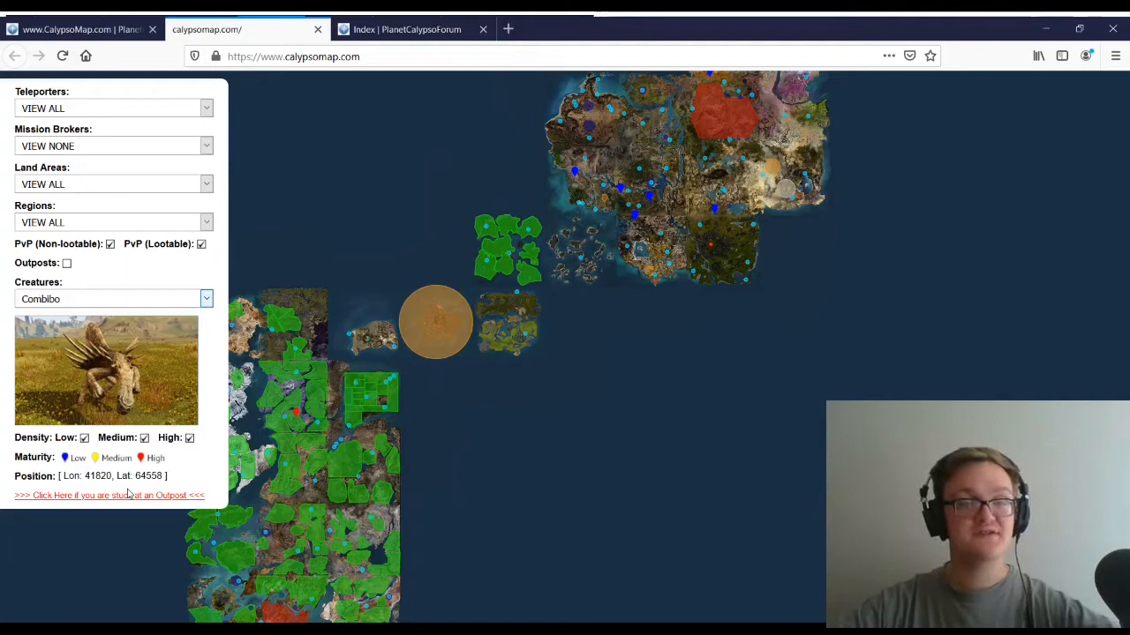
Show Kingfisher on the map, then switch to the creature index thread
{"action": "left_click", "coordinate": [113, 298]}
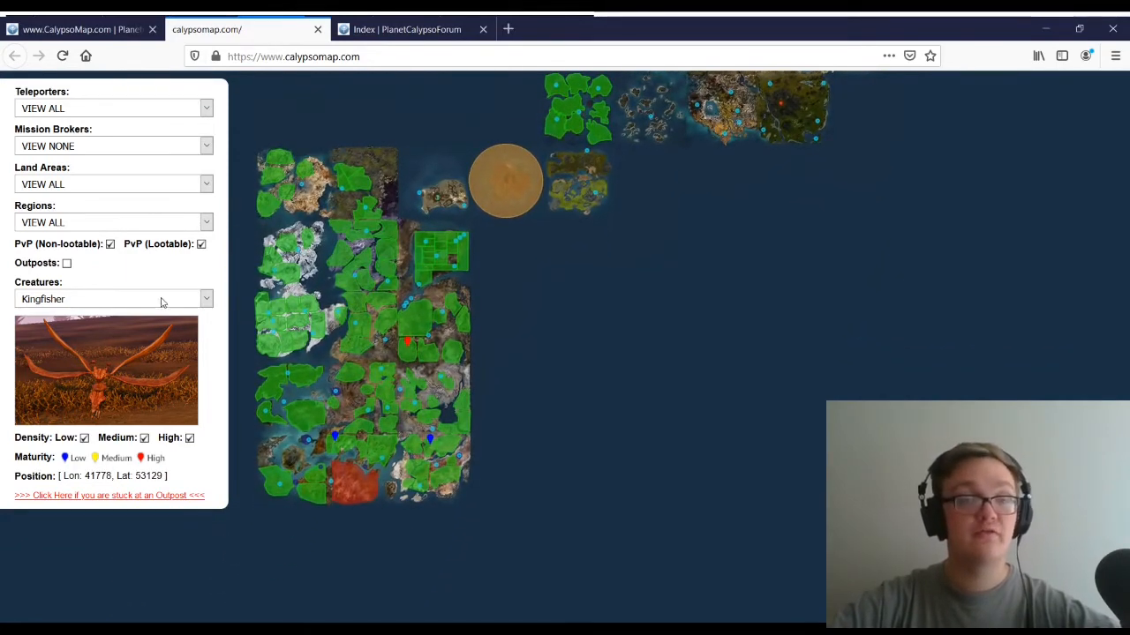
{"action": "mouse_move", "coordinate": [123, 371]}
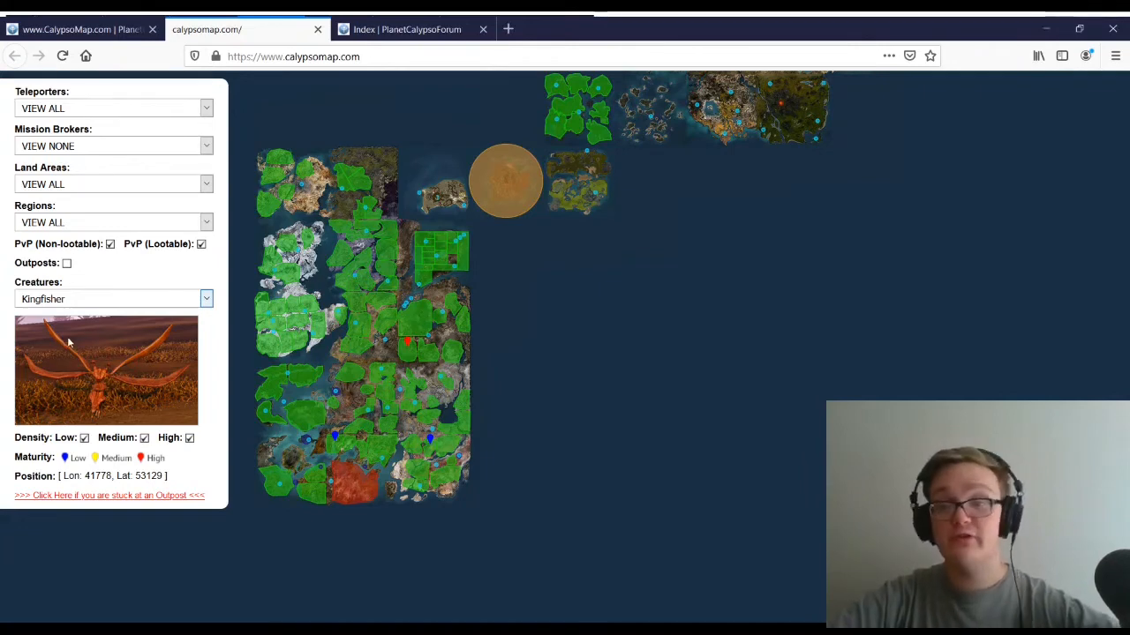
{"action": "mouse_move", "coordinate": [32, 353]}
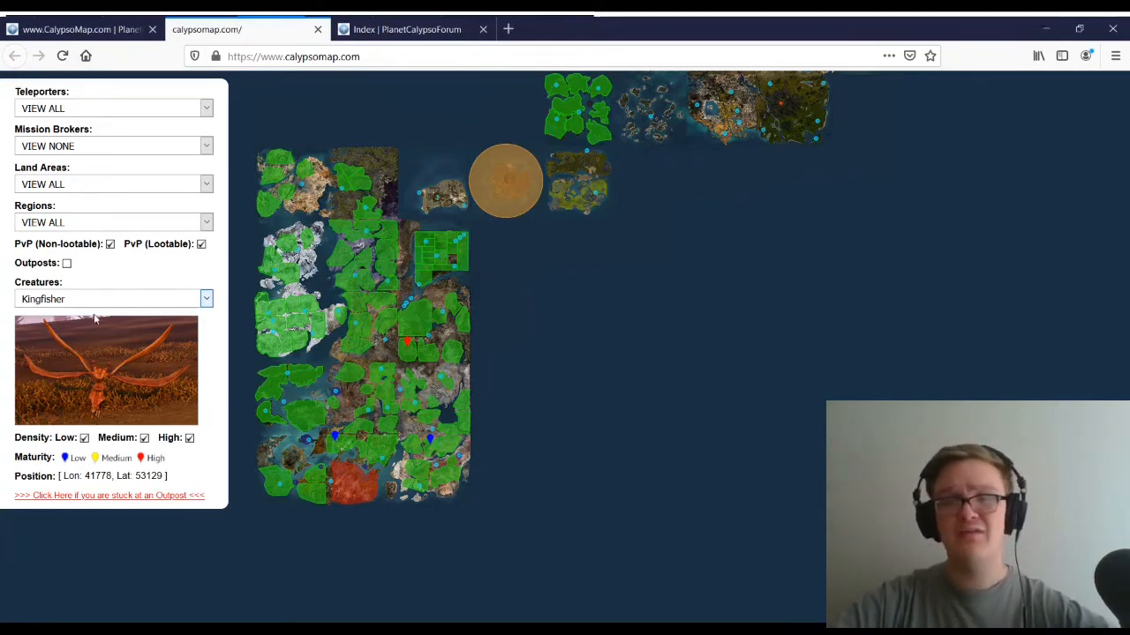
{"action": "left_click", "coordinate": [406, 28]}
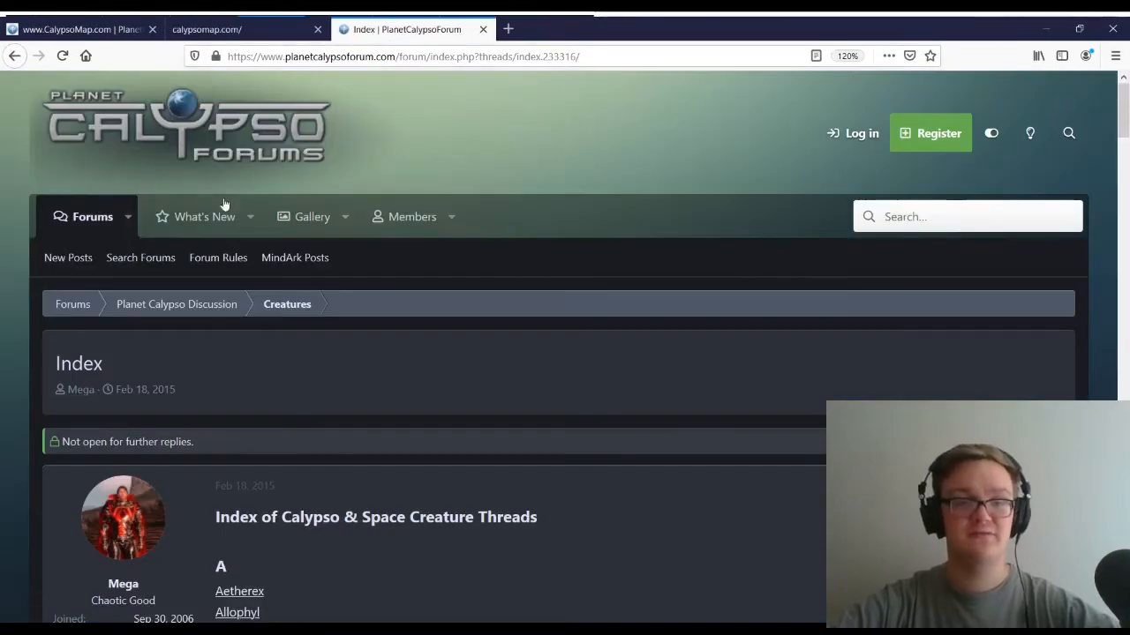
Browse the alphabetical creature index and bring up the Formicacida thread in its own tab
{"action": "scroll", "scroll_direction": "down", "scroll_amount": 3}
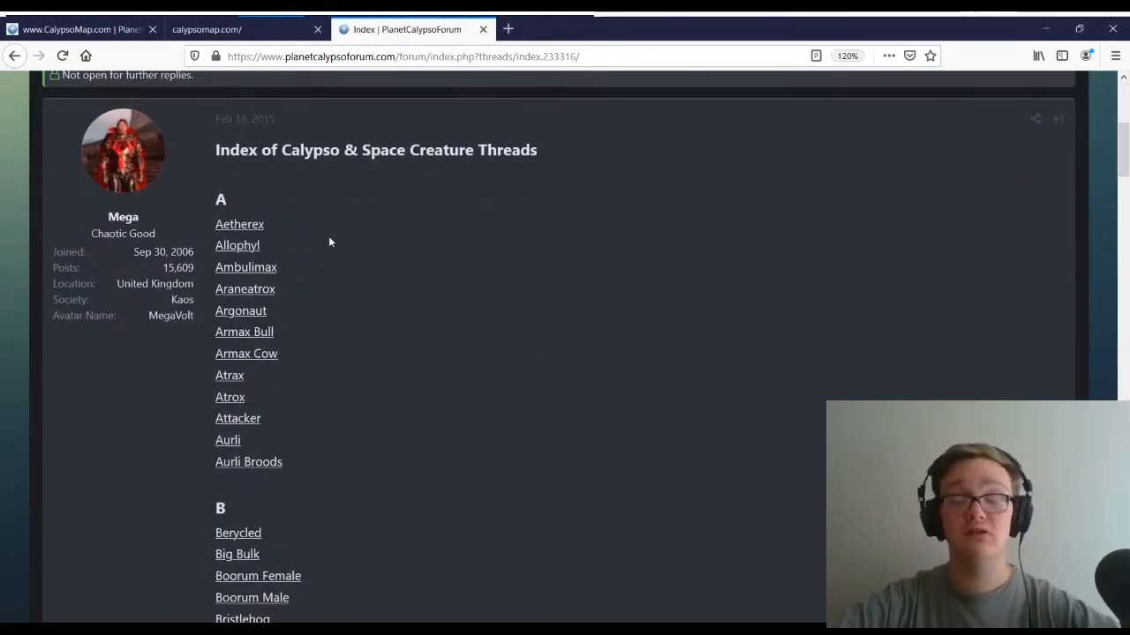
{"action": "scroll", "scroll_direction": "down", "scroll_amount": 3}
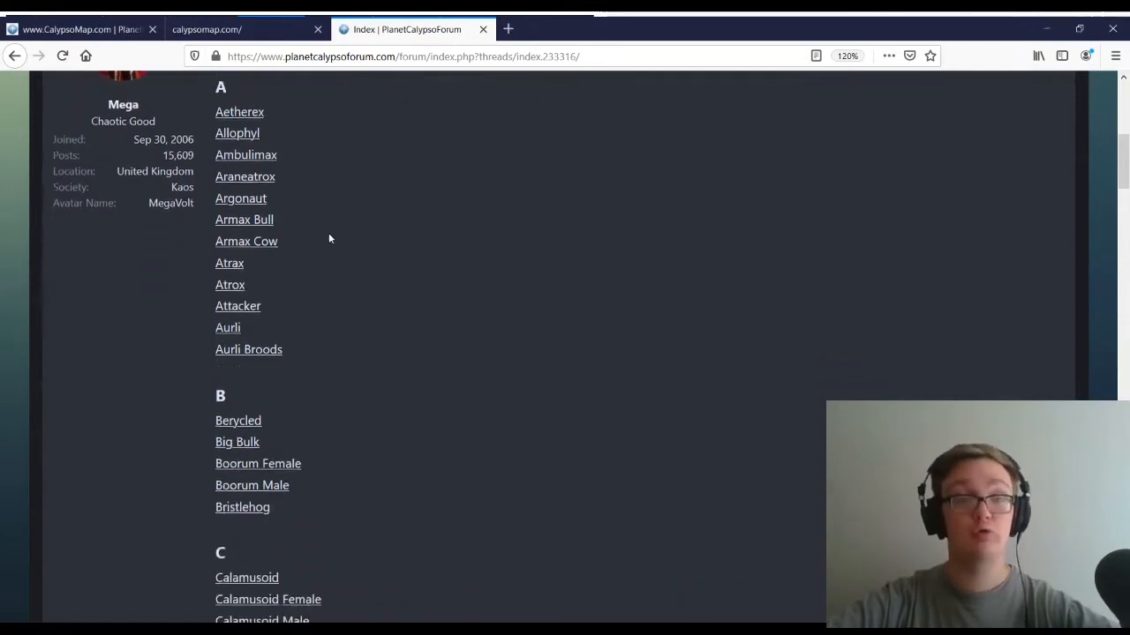
{"action": "scroll", "scroll_direction": "down", "scroll_amount": 3}
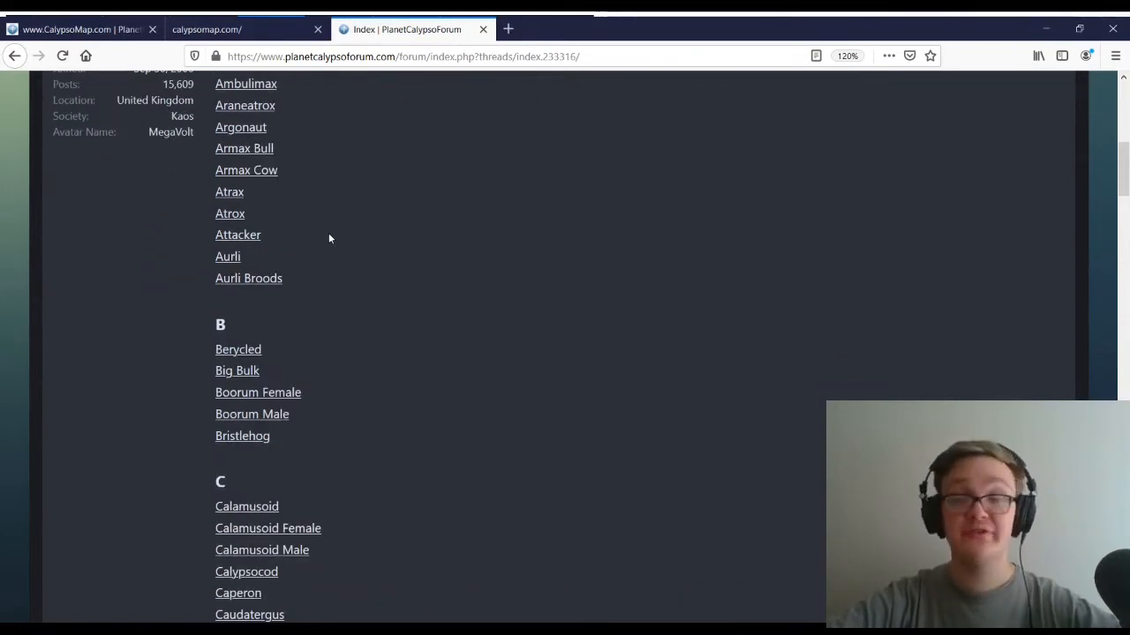
{"action": "scroll", "scroll_direction": "down", "scroll_amount": 3}
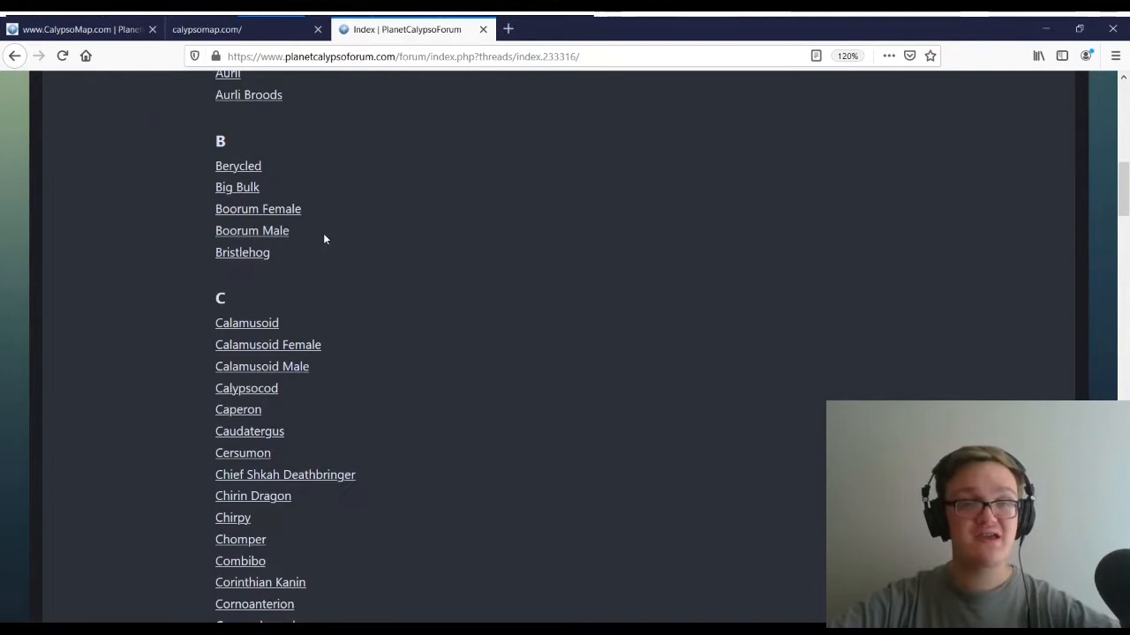
{"action": "scroll", "scroll_direction": "up", "scroll_amount": 3}
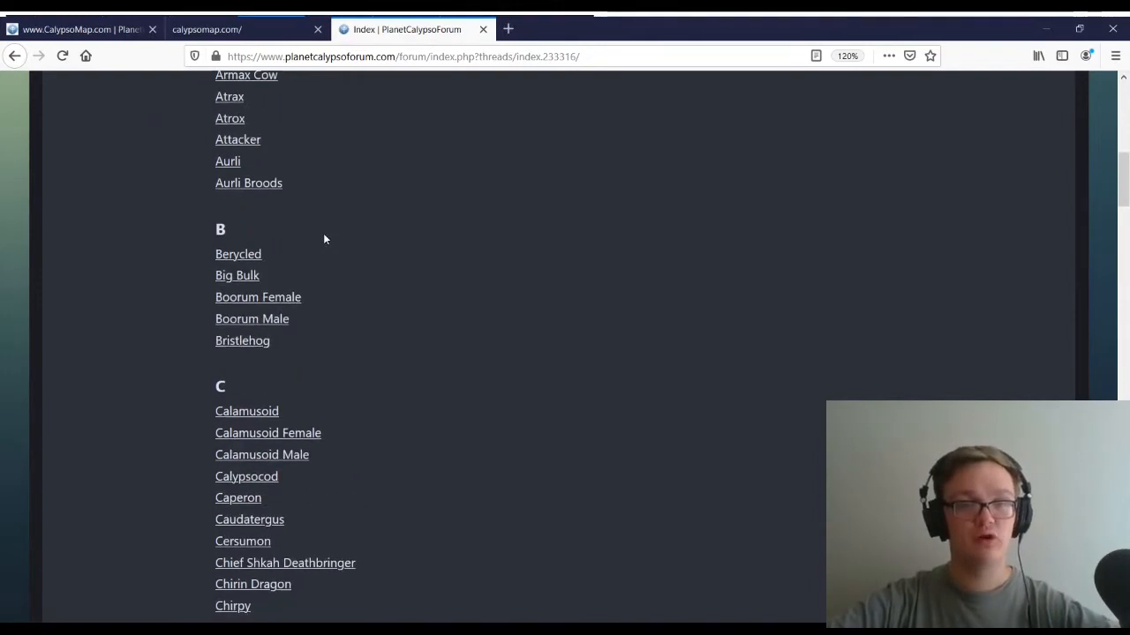
{"action": "scroll", "scroll_direction": "down", "scroll_amount": 3}
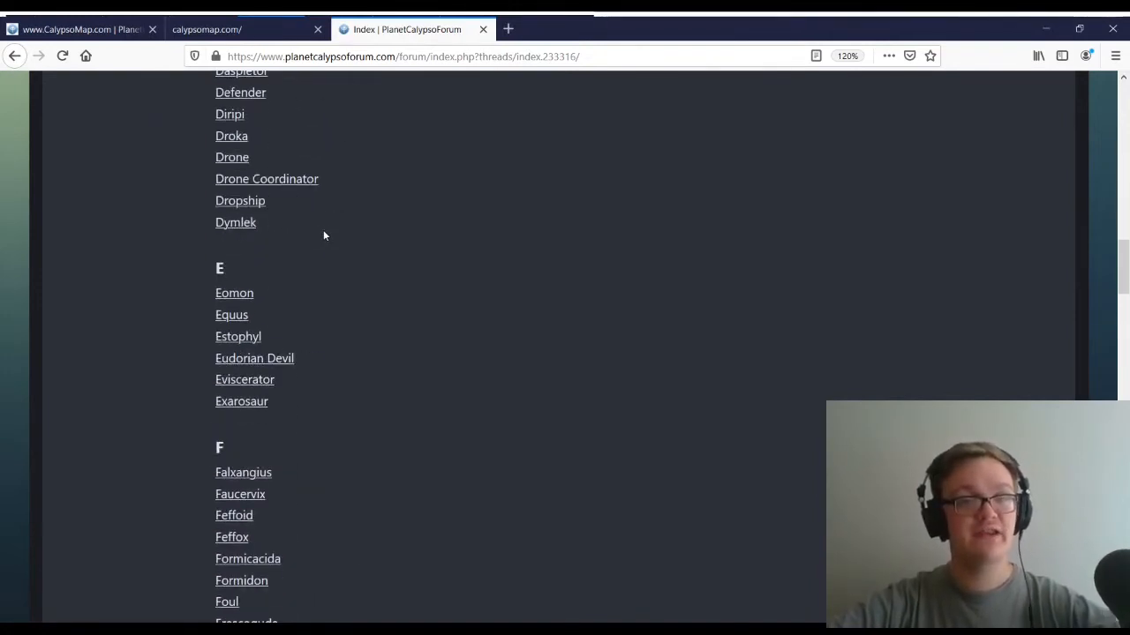
{"action": "scroll", "scroll_direction": "down", "scroll_amount": 3}
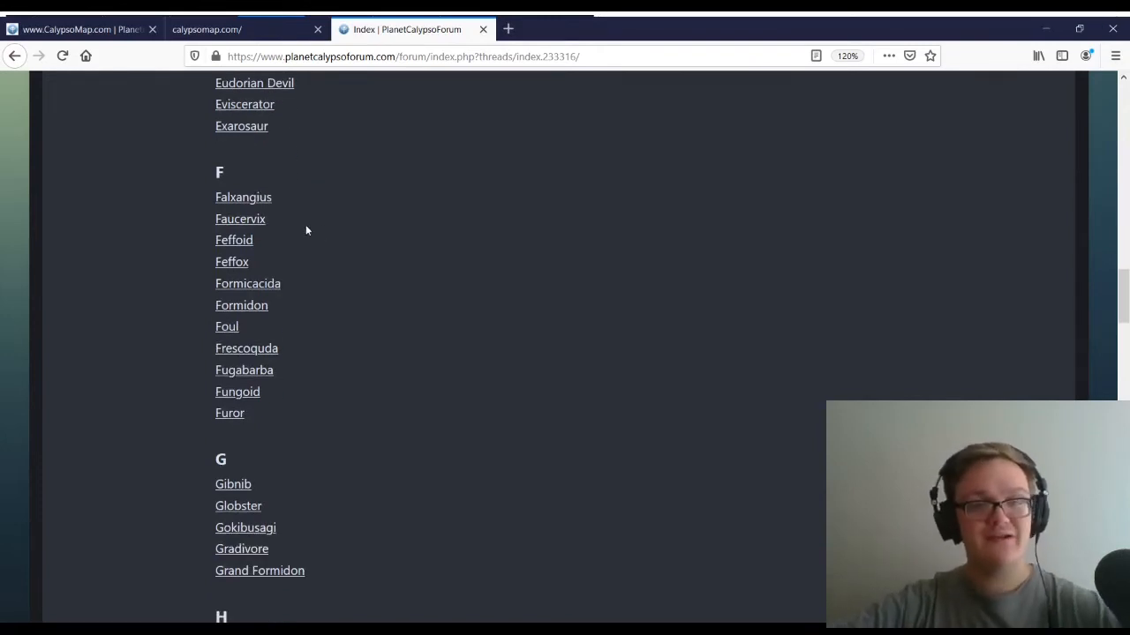
{"action": "mouse_move", "coordinate": [272, 288]}
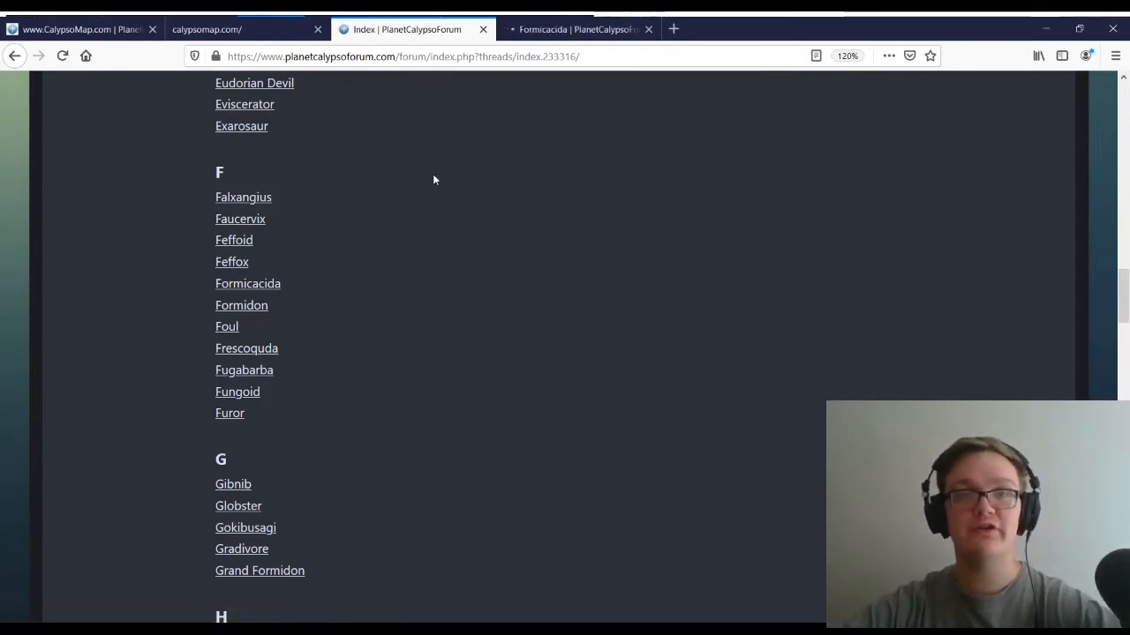
{"action": "scroll", "scroll_direction": "down", "scroll_amount": 3}
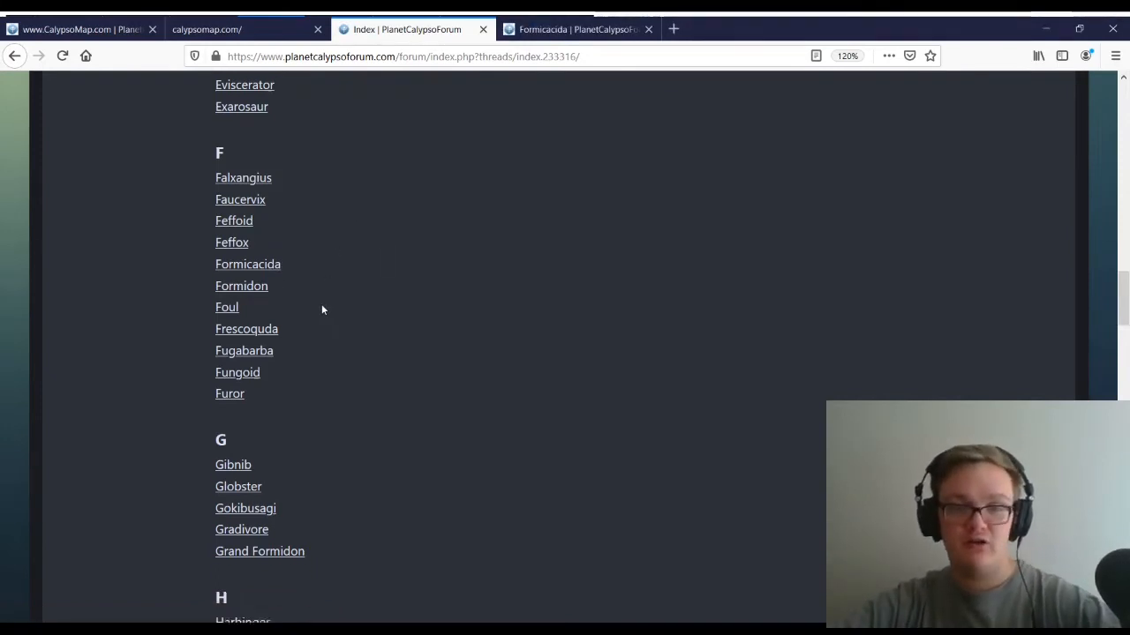
{"action": "scroll", "scroll_direction": "down", "scroll_amount": 3}
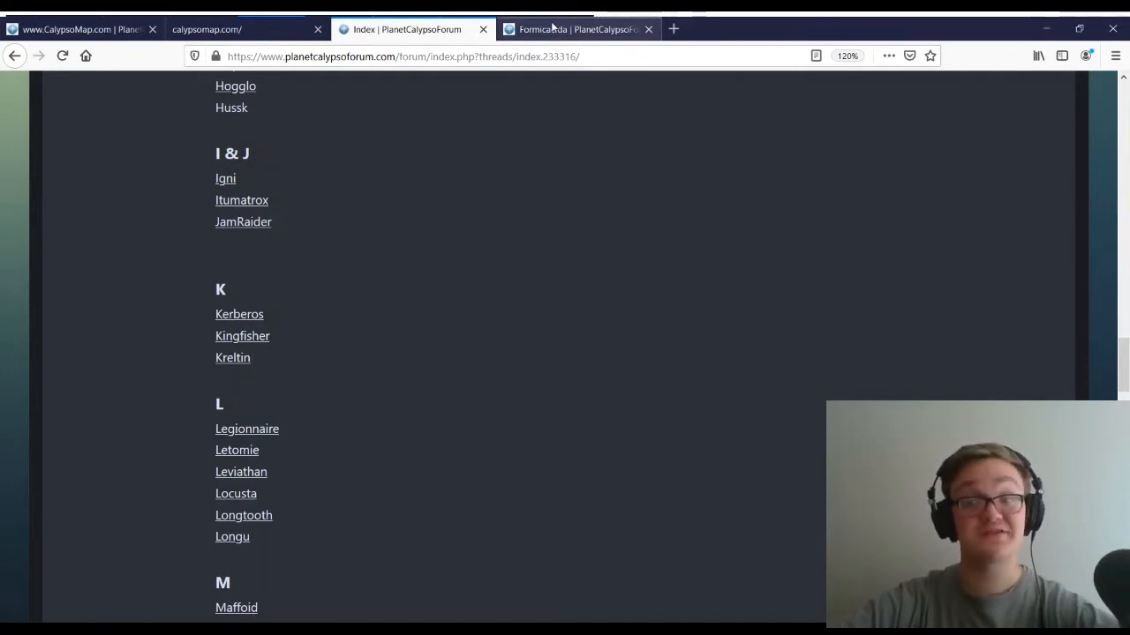
{"action": "left_click", "coordinate": [574, 28]}
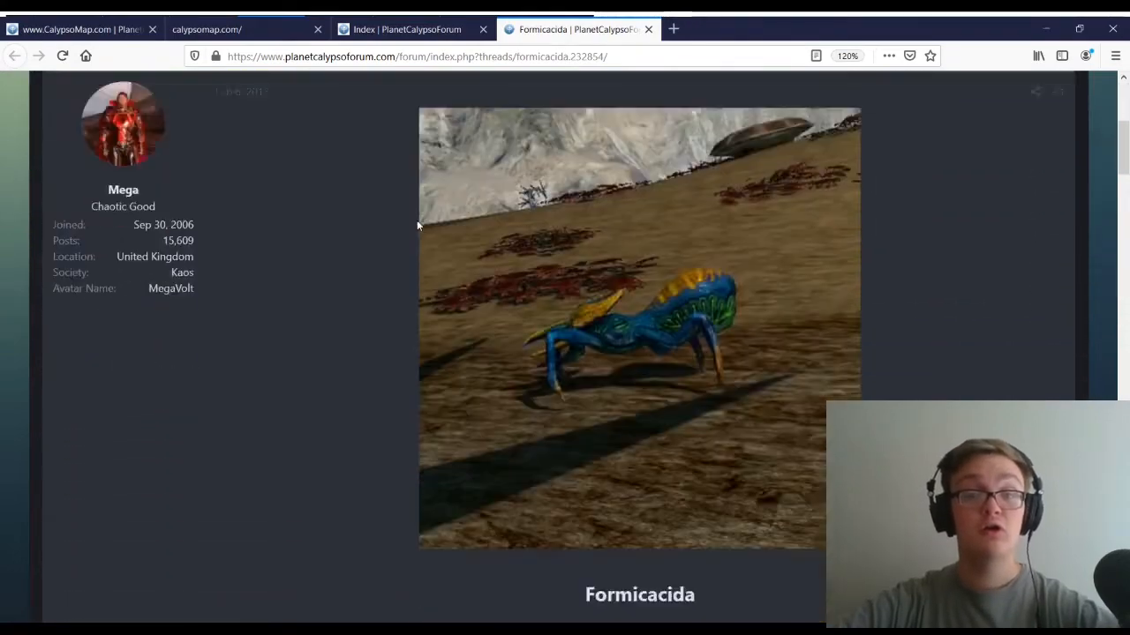
Scroll Formicacida's stats, locations and missions, then open its EntropiaWiki link in a new tab
{"action": "scroll", "scroll_direction": "down", "scroll_amount": 3}
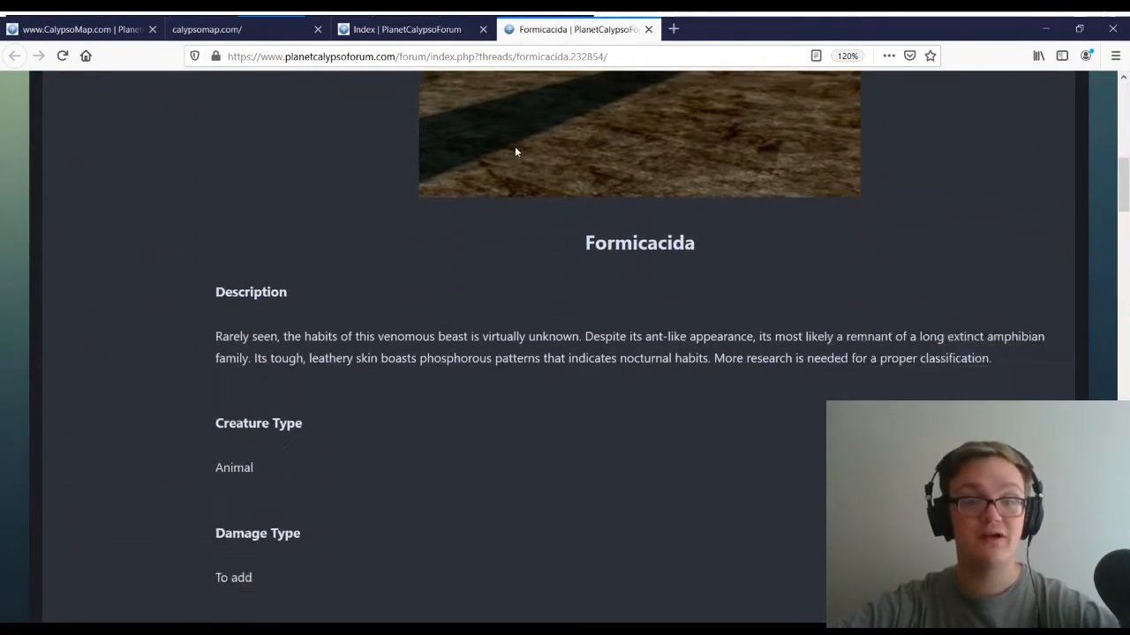
{"action": "scroll", "scroll_direction": "down", "scroll_amount": 3}
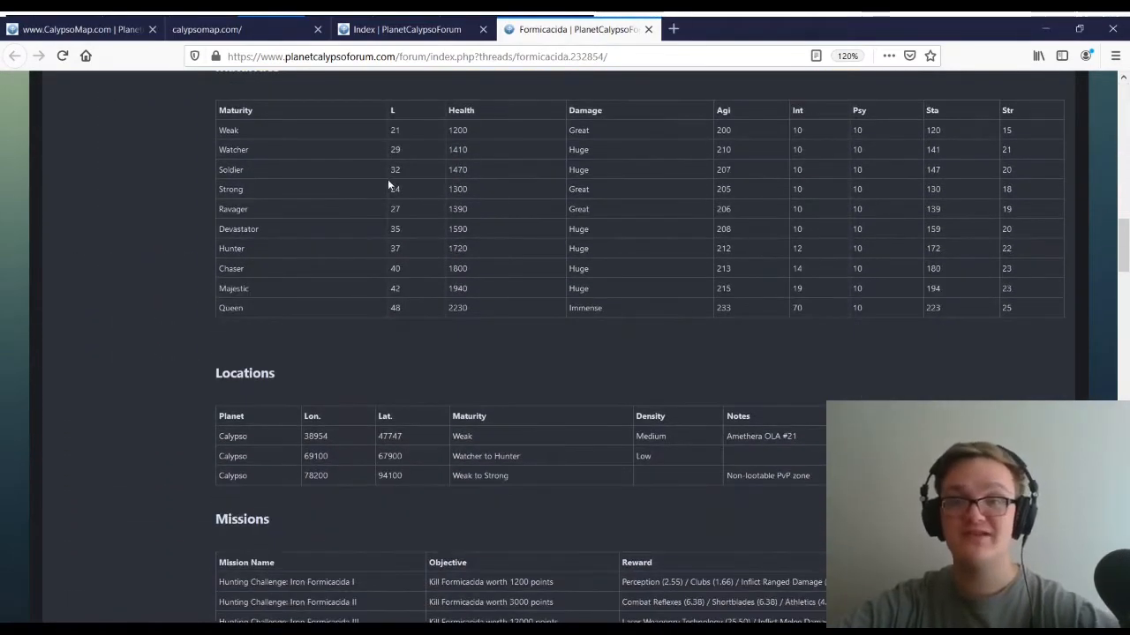
{"action": "scroll", "scroll_direction": "down", "scroll_amount": 3}
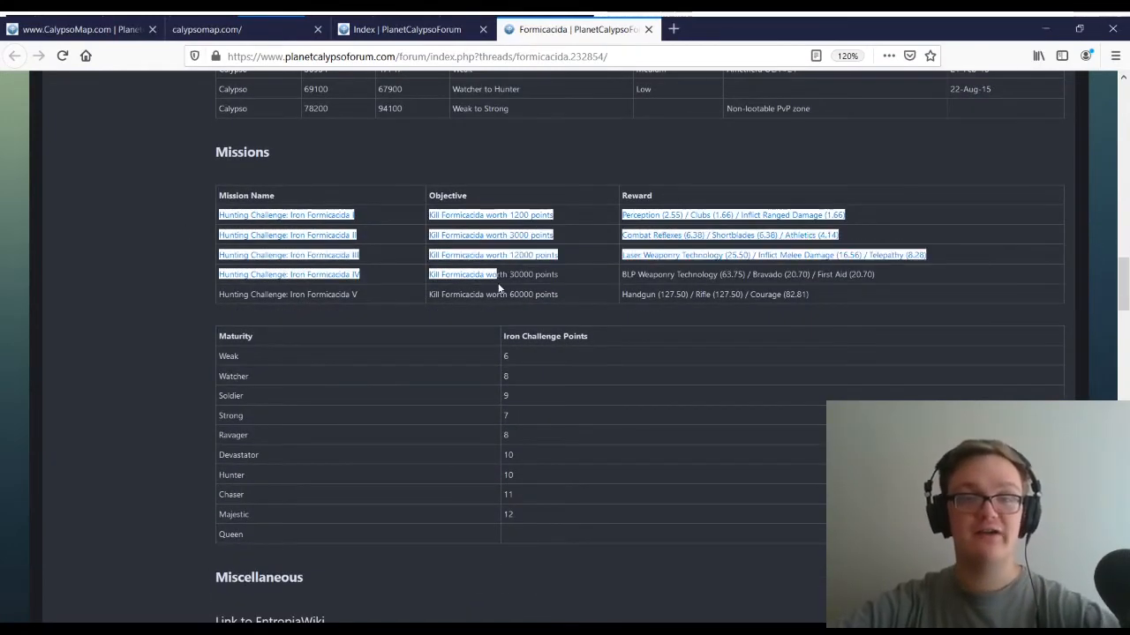
{"action": "scroll", "scroll_direction": "down", "scroll_amount": 3}
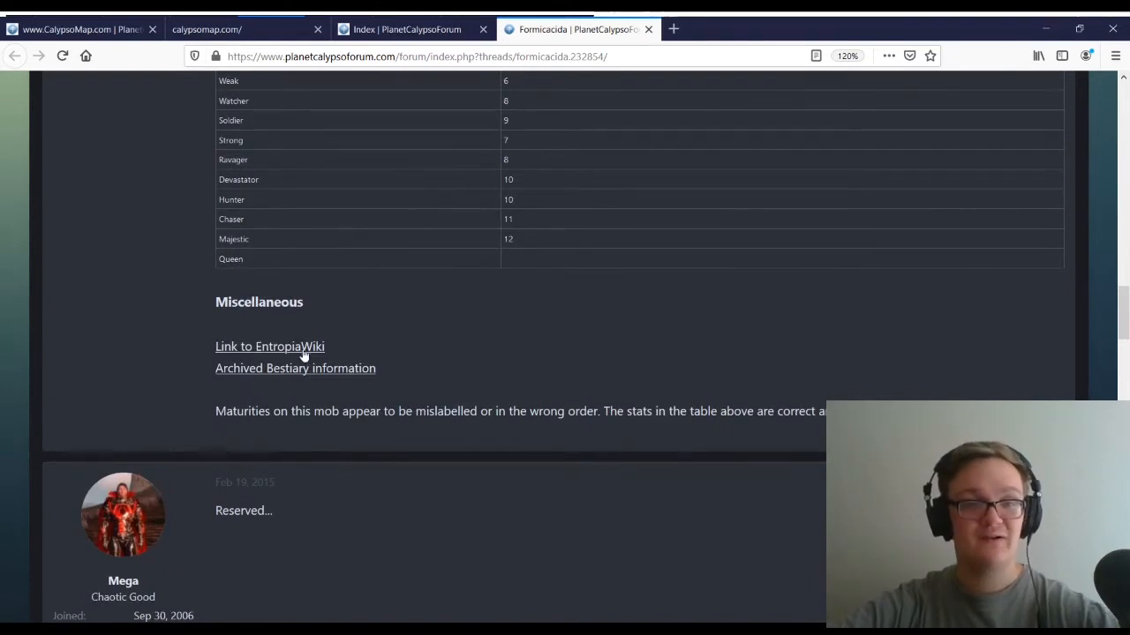
{"action": "left_click", "coordinate": [268, 346]}
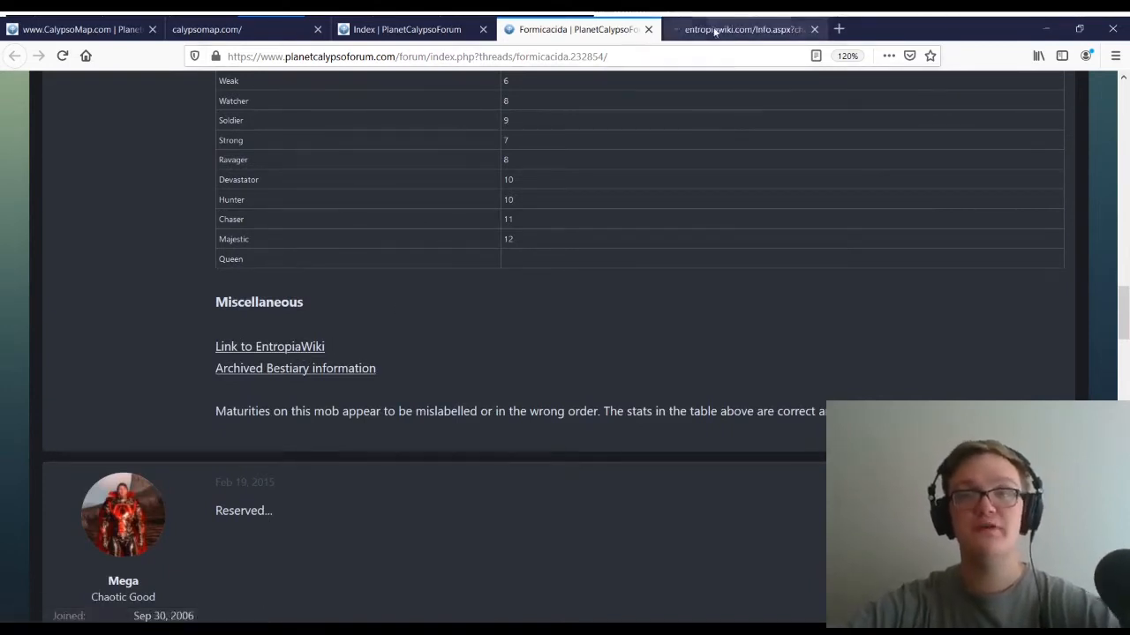
Check the EntropiaWiki tab that won't load and close it
{"action": "left_click", "coordinate": [745, 28]}
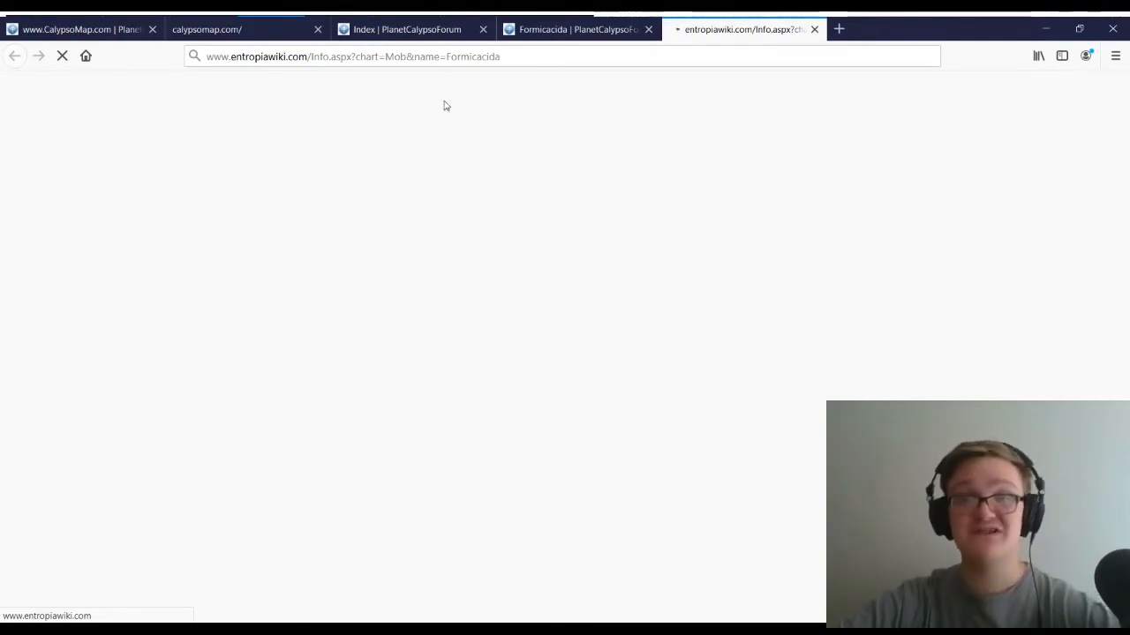
{"action": "mouse_move", "coordinate": [526, 173]}
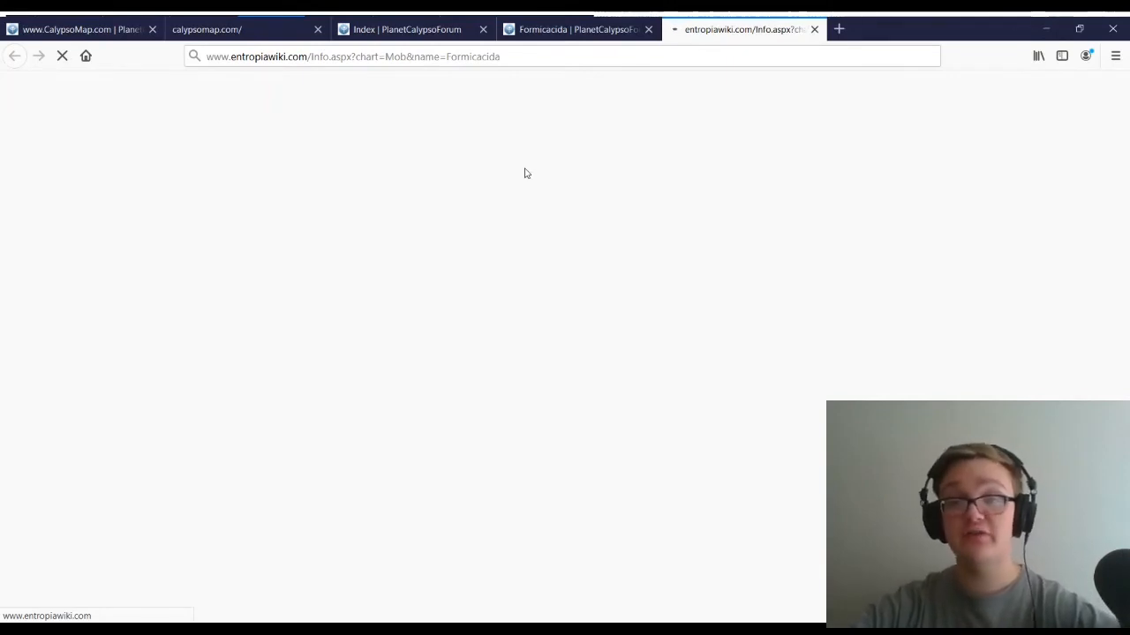
{"action": "mouse_move", "coordinate": [667, 137]}
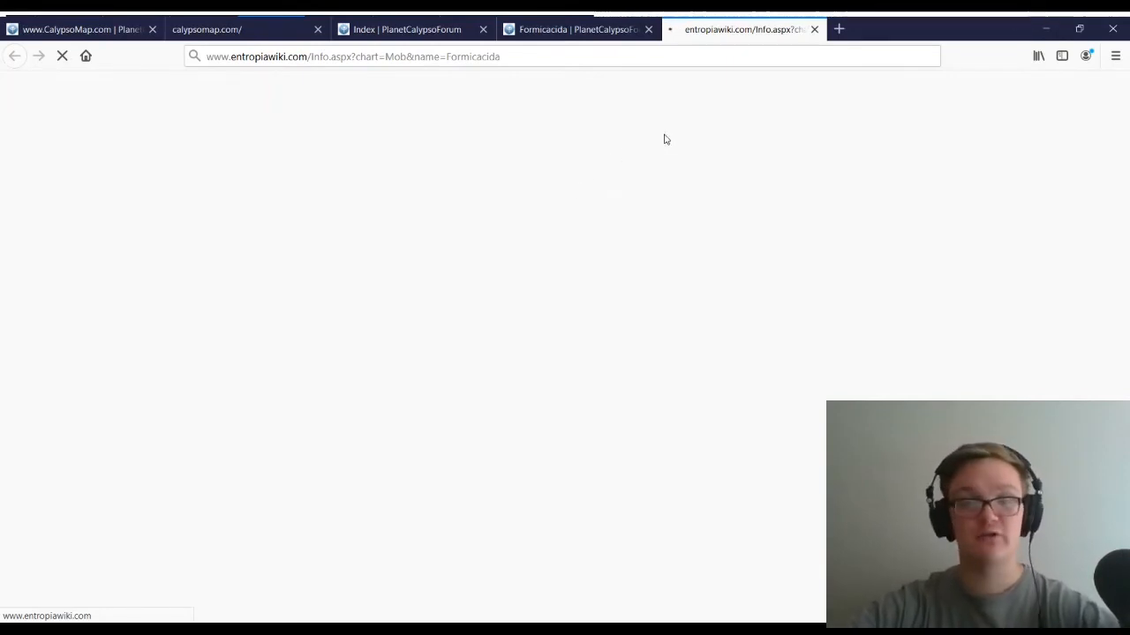
{"action": "mouse_move", "coordinate": [815, 28]}
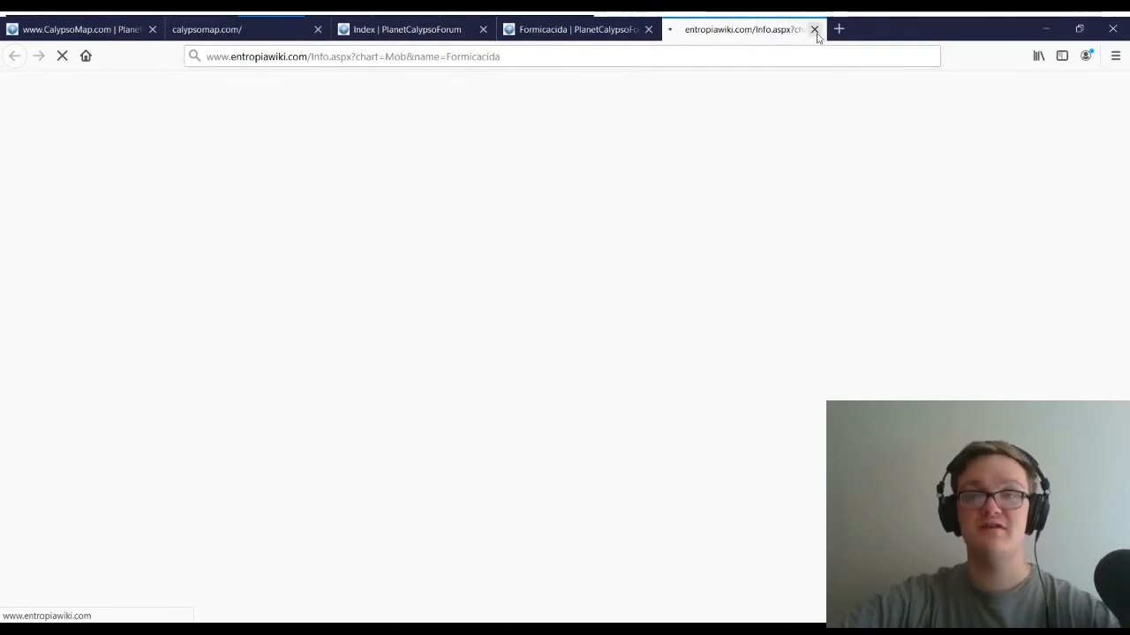
{"action": "left_click", "coordinate": [816, 28]}
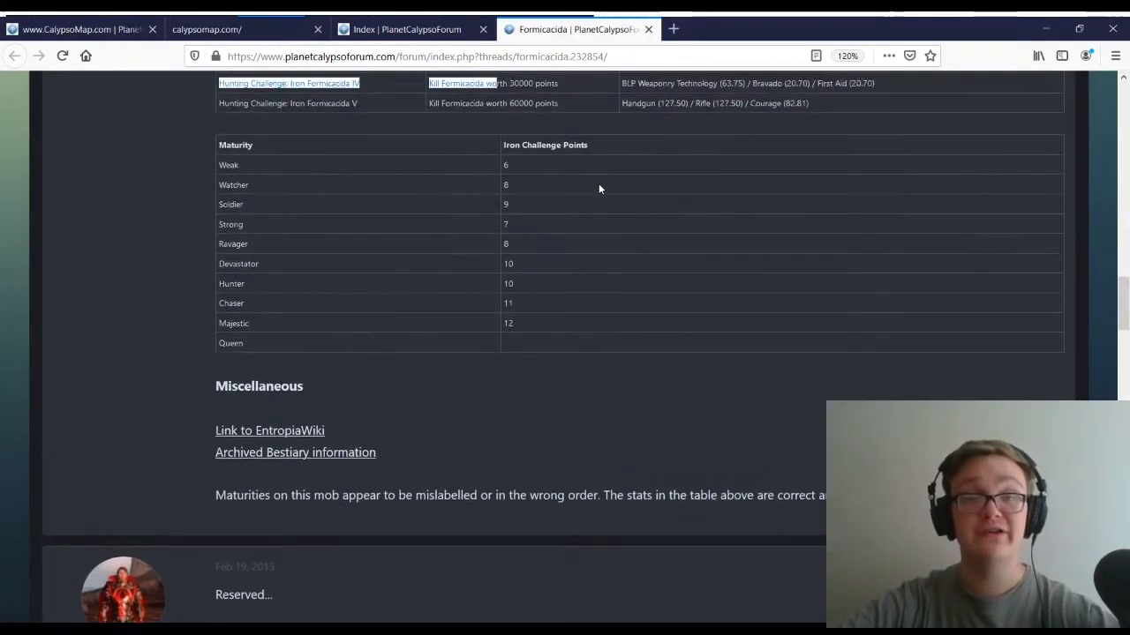
Reread the Formicacida maturity table, then show Gibnib on CalypsoMap
{"action": "scroll", "scroll_direction": "up", "scroll_amount": 3}
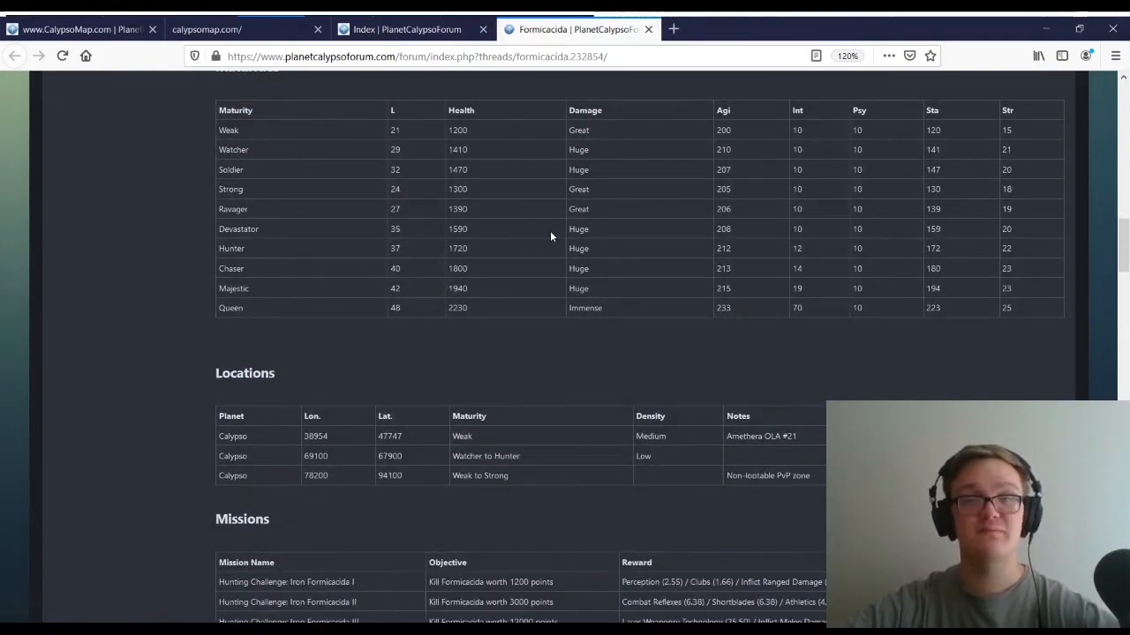
{"action": "mouse_move", "coordinate": [543, 238]}
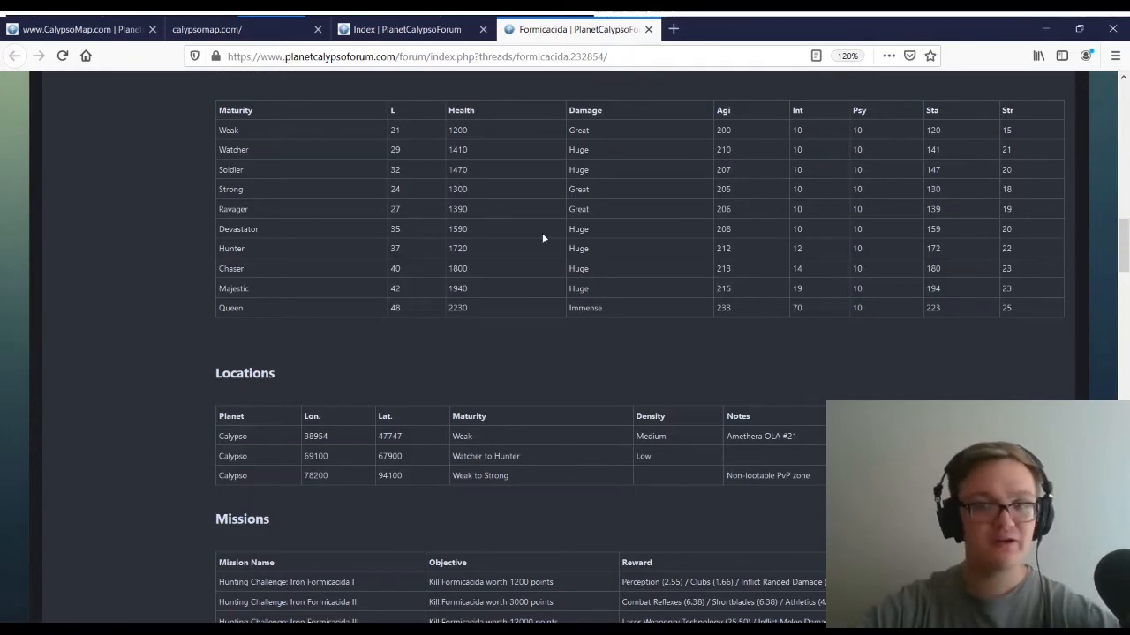
{"action": "mouse_move", "coordinate": [326, 17]}
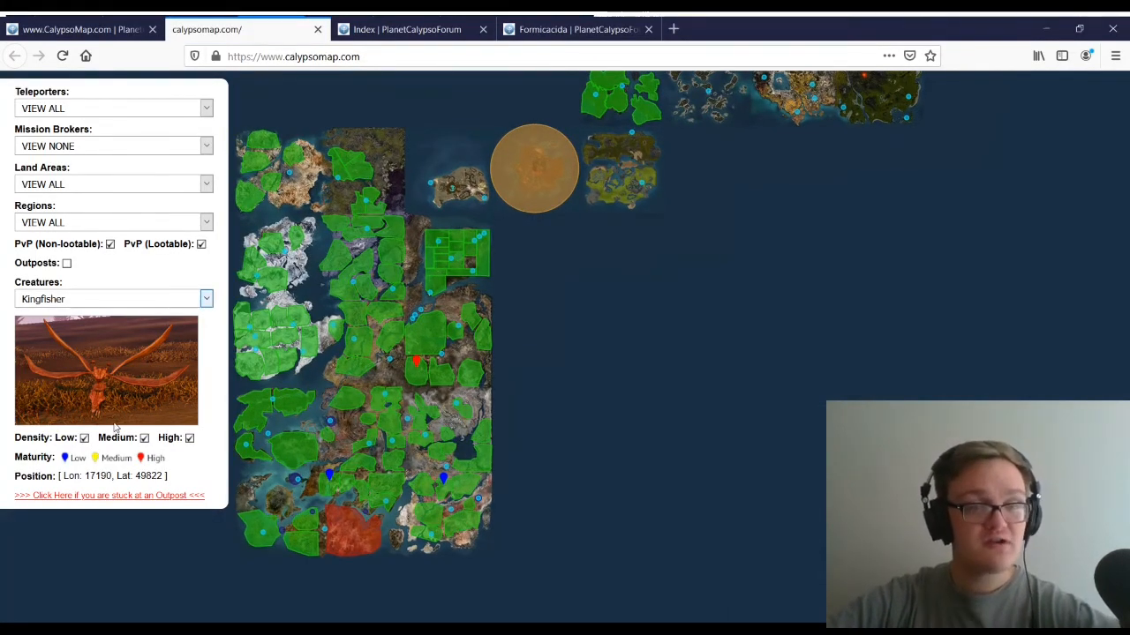
{"action": "left_click", "coordinate": [113, 299]}
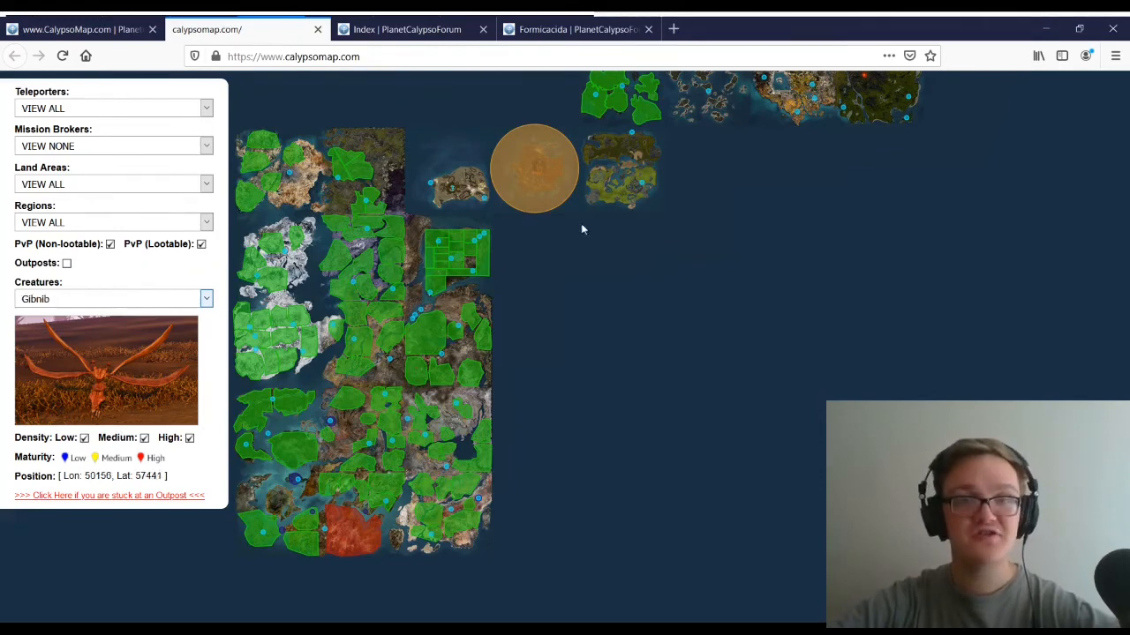